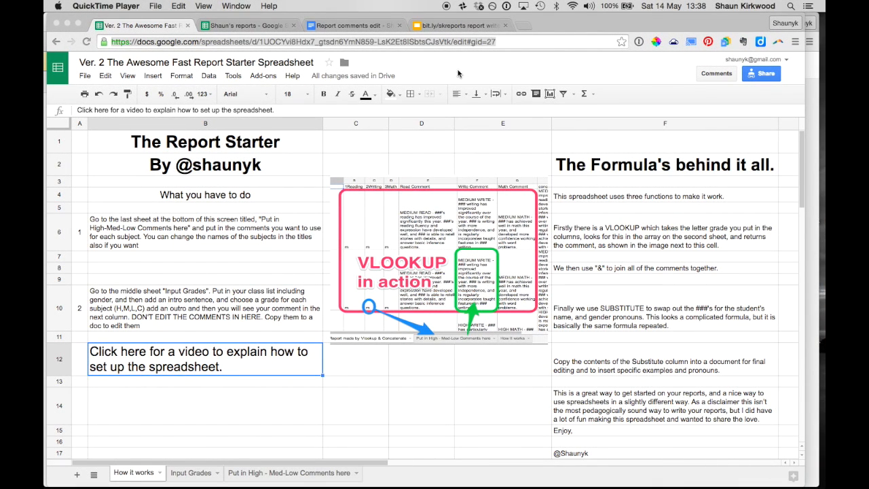
mouse_move(345, 312)
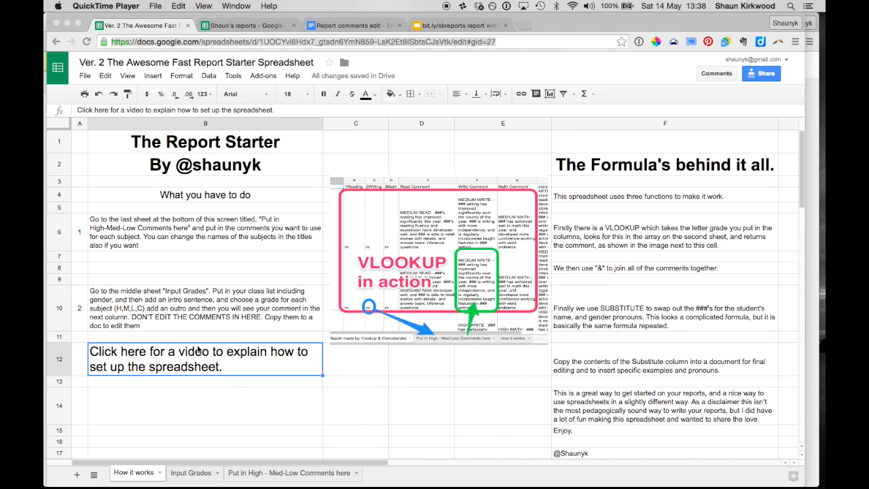
mouse_move(633, 208)
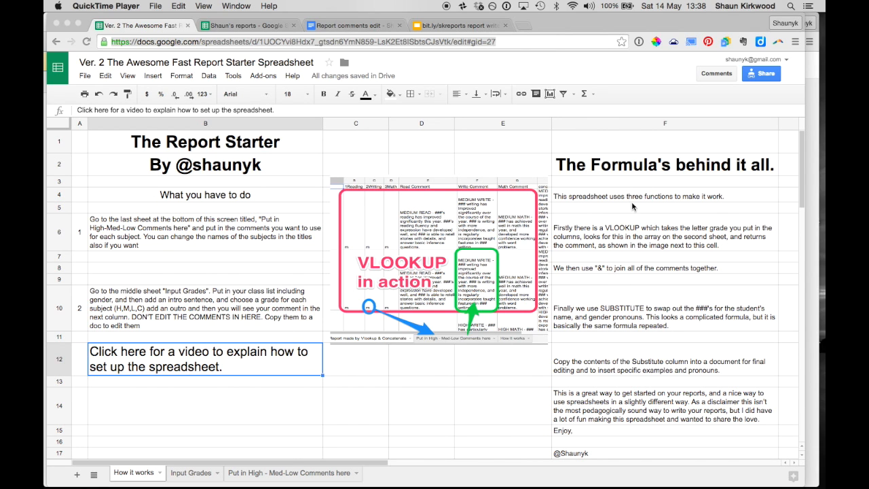
mouse_move(650, 365)
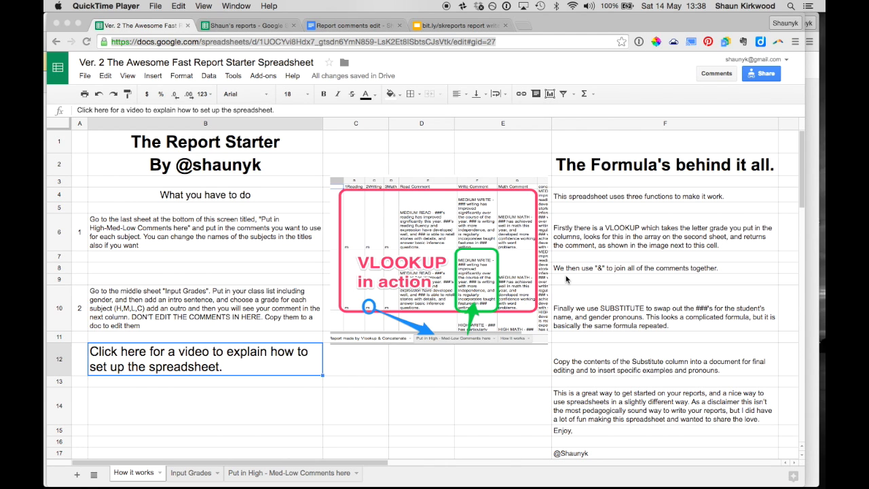
mouse_move(213, 424)
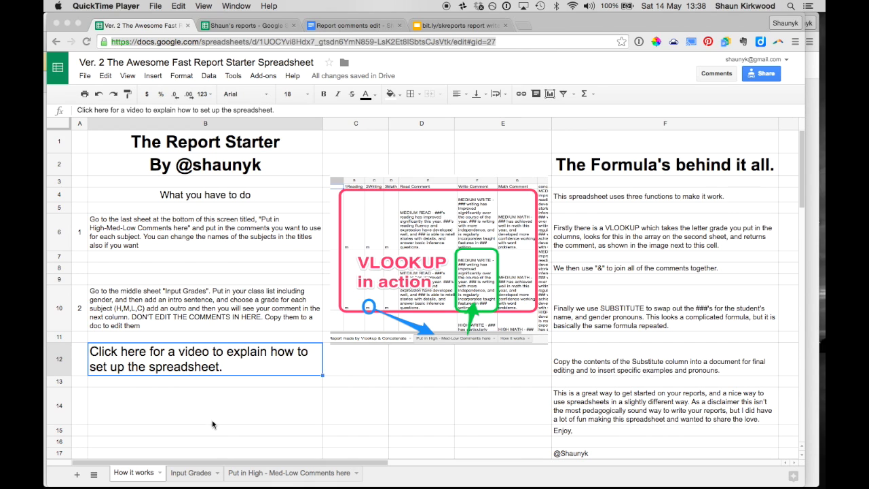
mouse_move(193, 479)
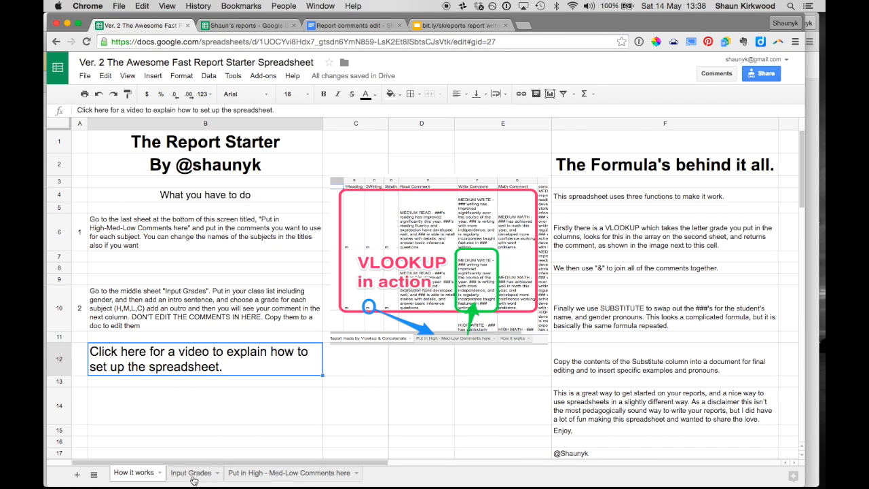
On Input Grades, inspect Student 1's Substitute formula and set their gender to m
click(191, 473)
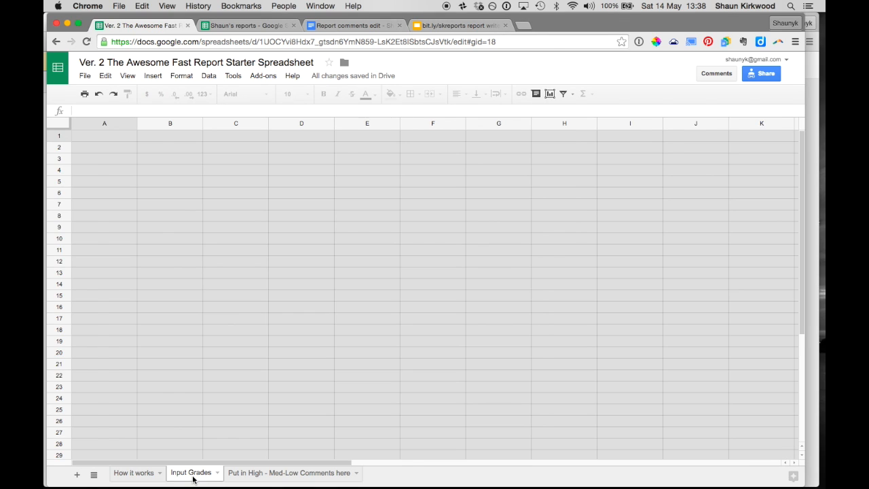
click(191, 472)
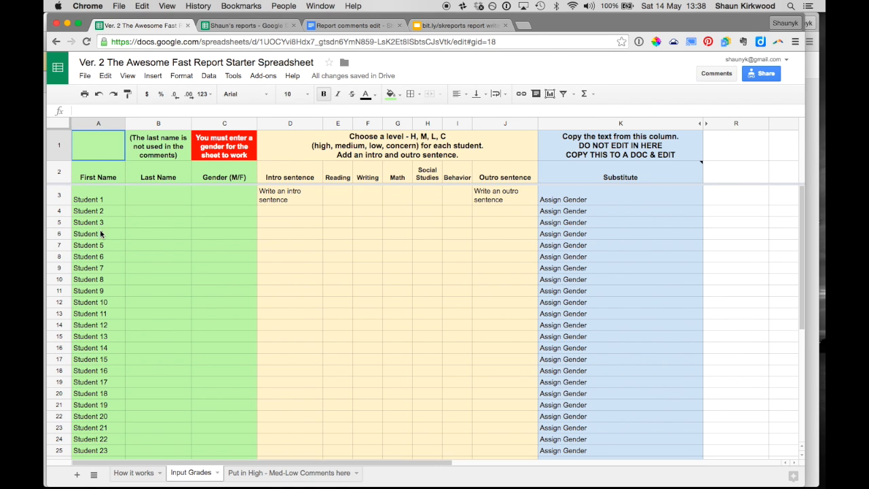
mouse_move(167, 301)
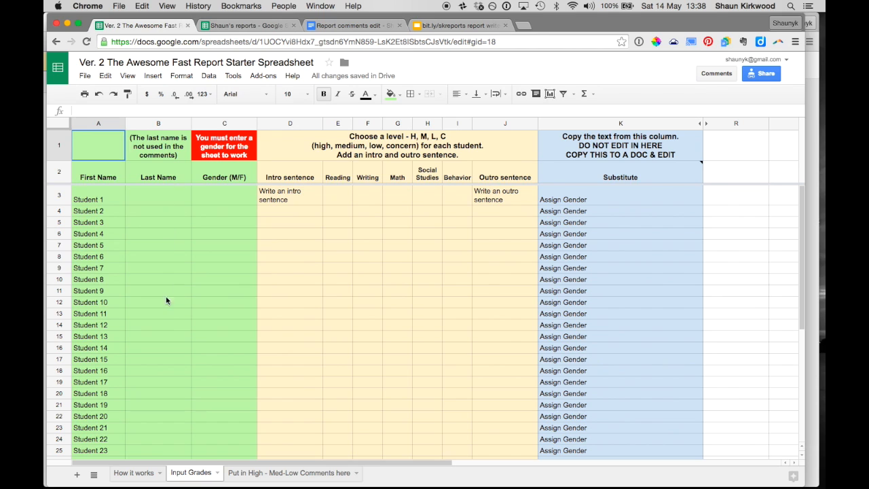
click(224, 199)
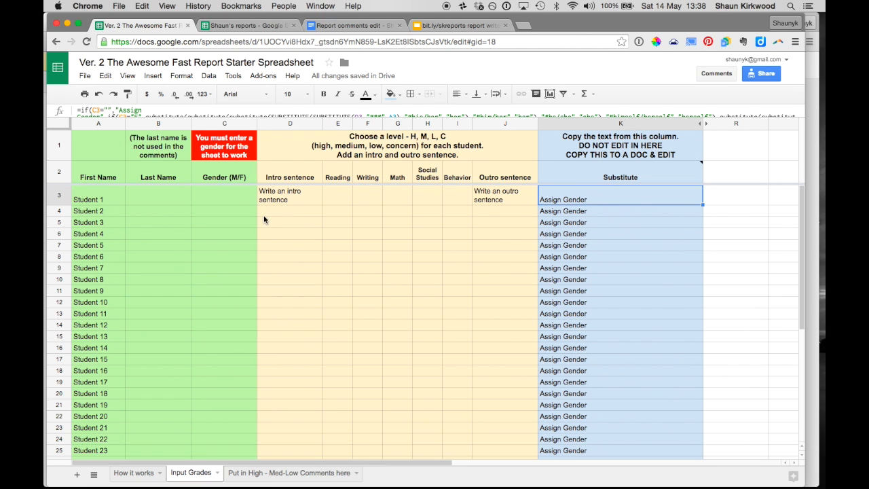
text(m)
click(225, 211)
text(f)
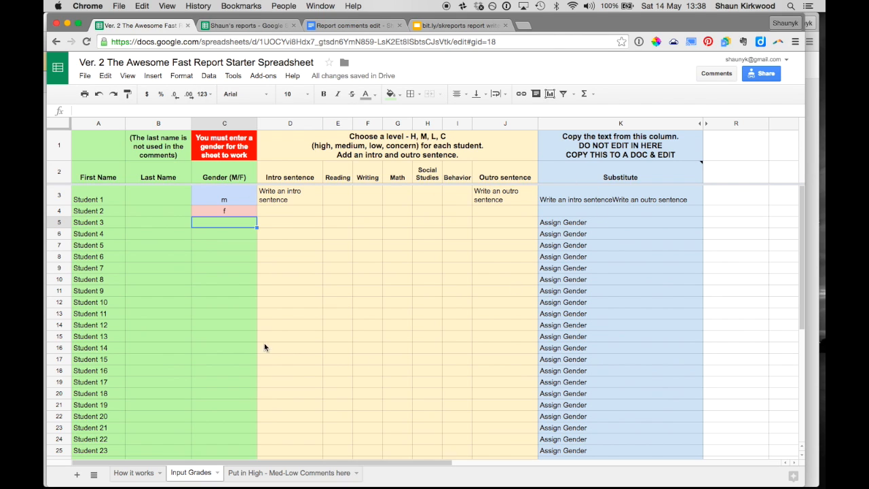
mouse_move(295, 265)
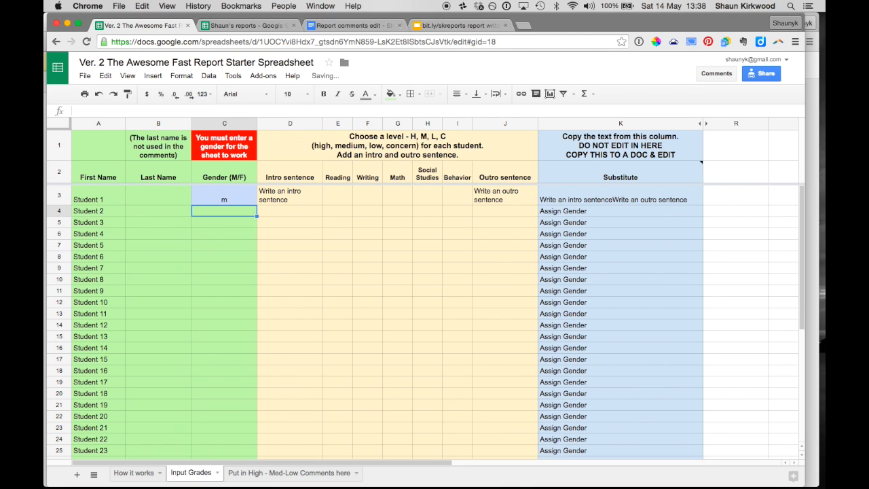
click(98, 199)
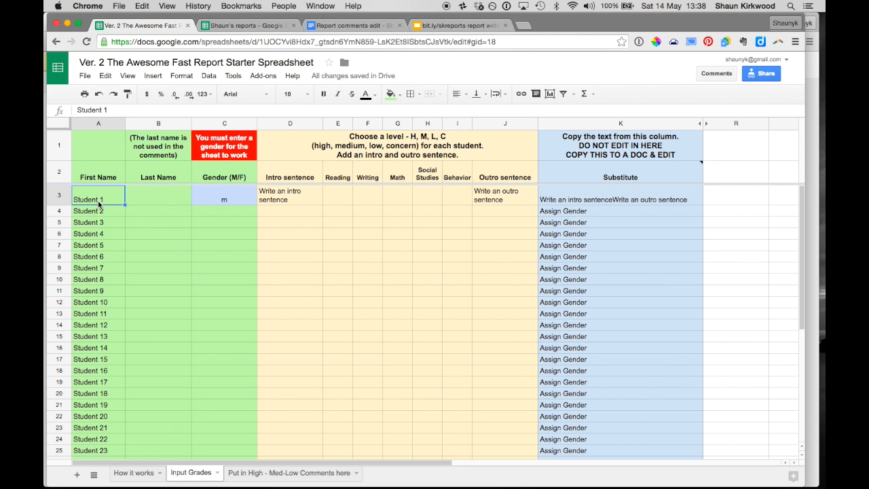
Name Student 1 Roger, rewrite his intro sentence, enter level h, and clear his Math level
text(Roger)
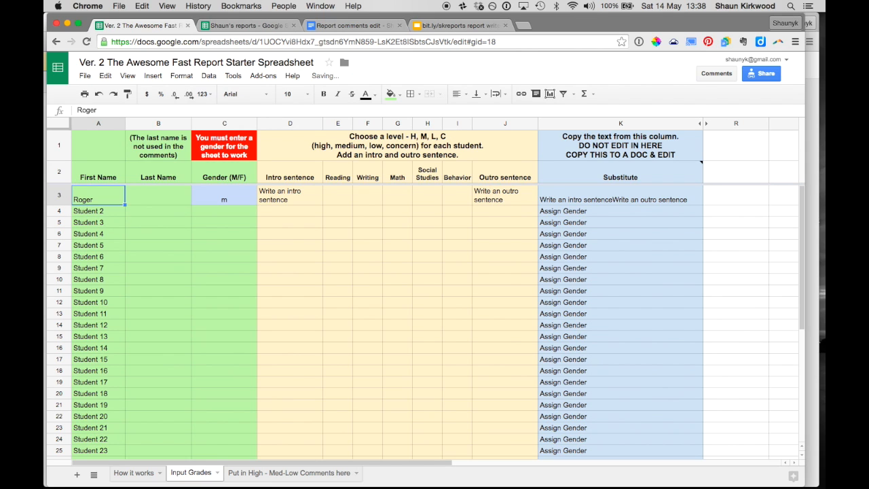
click(290, 195)
text(What a greaet year Roger.)
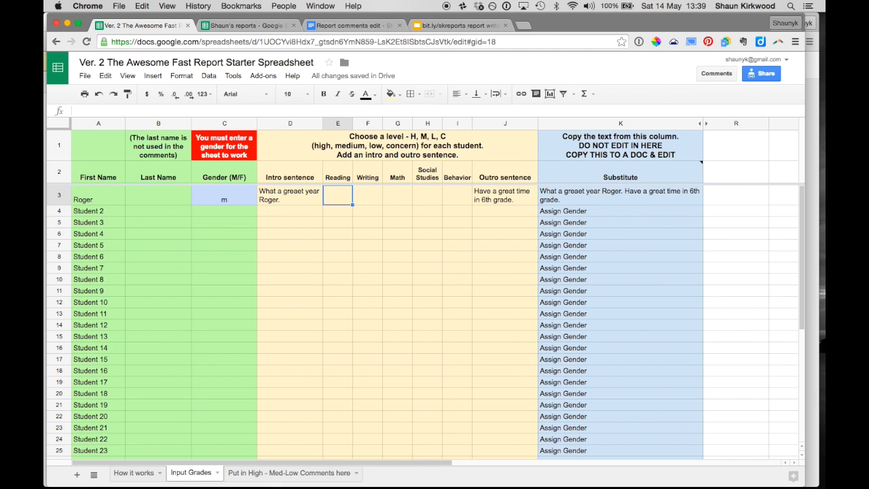
text(h)
click(397, 195)
text(l)
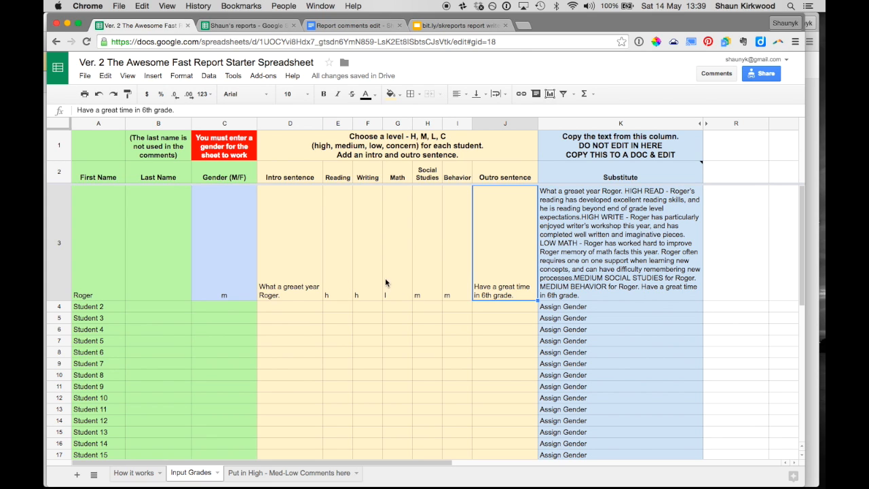
click(398, 245)
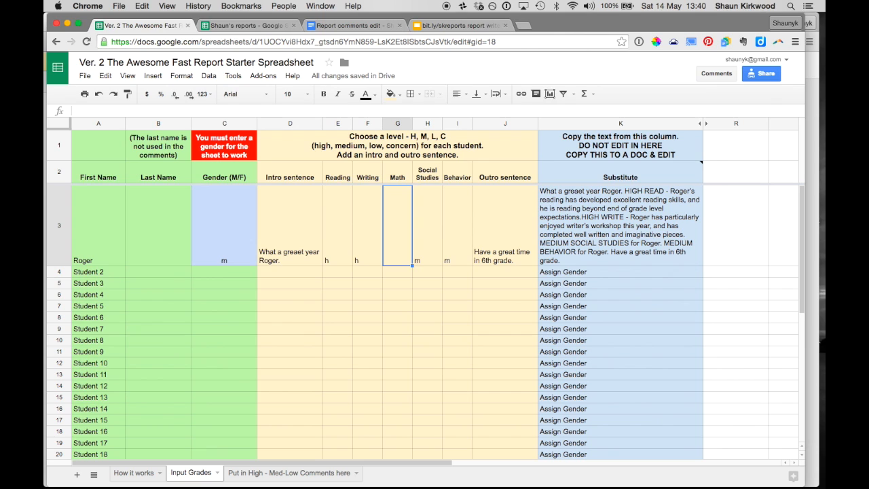
mouse_move(554, 239)
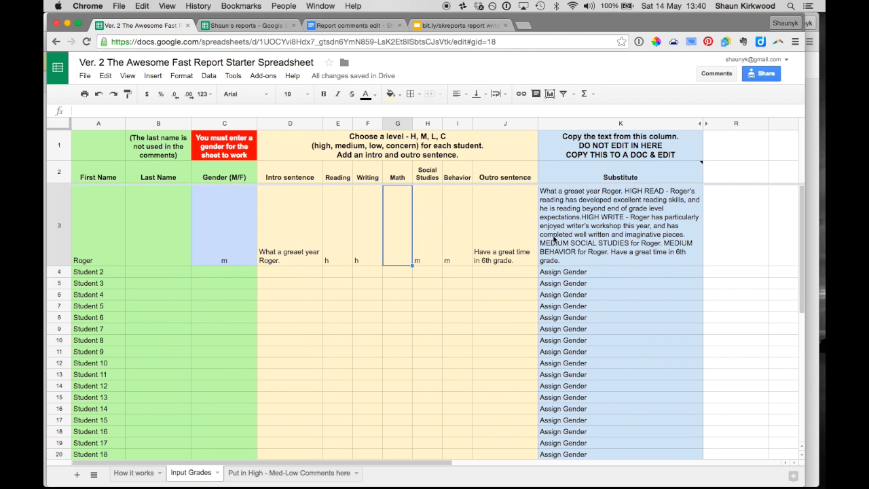
mouse_move(297, 452)
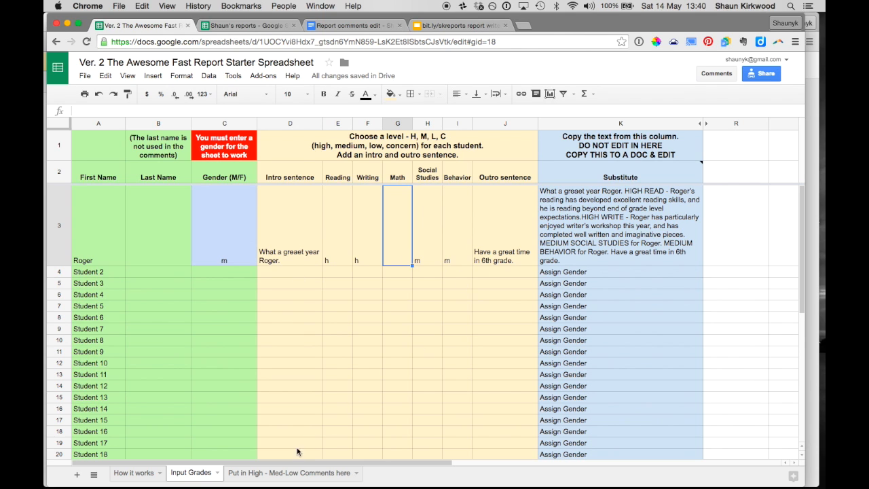
On the comments sheet, enter '### has achieved above grade level and should be very proud of #his/her achievements.'
click(289, 473)
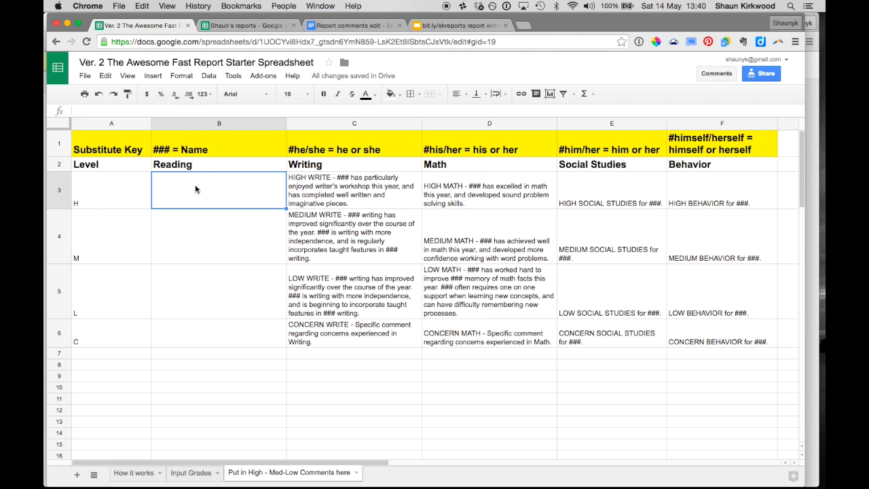
mouse_move(180, 155)
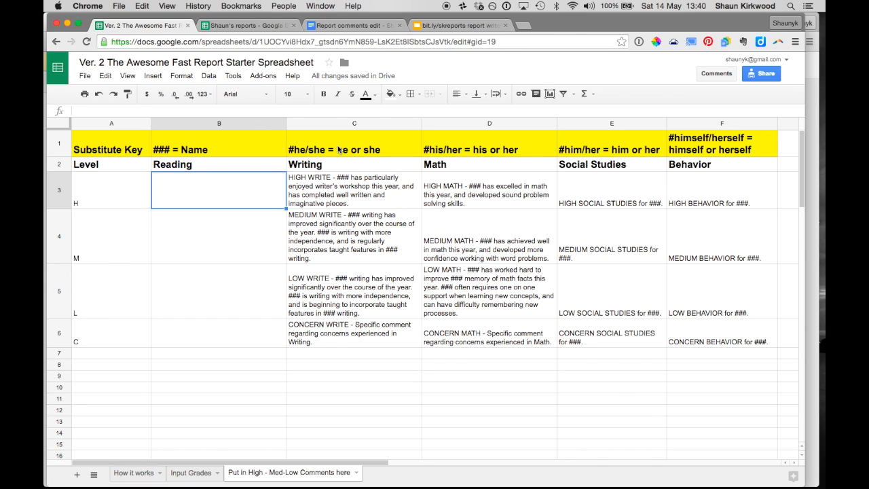
mouse_move(292, 156)
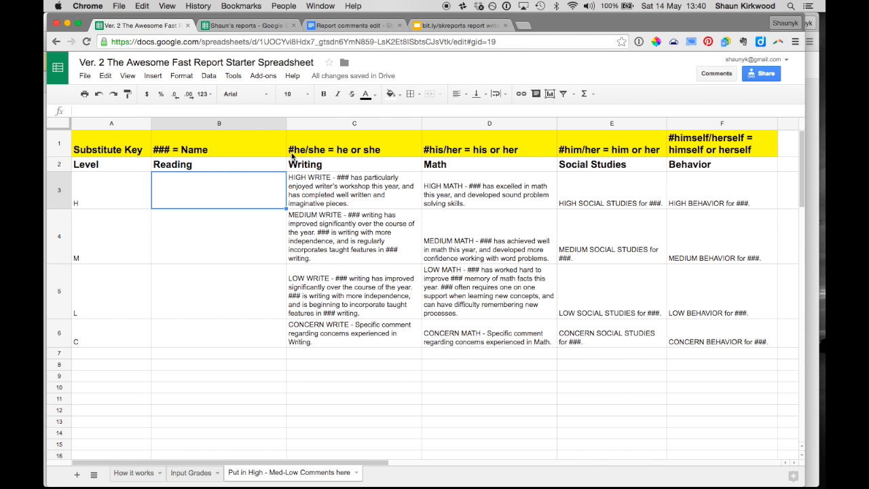
mouse_move(346, 132)
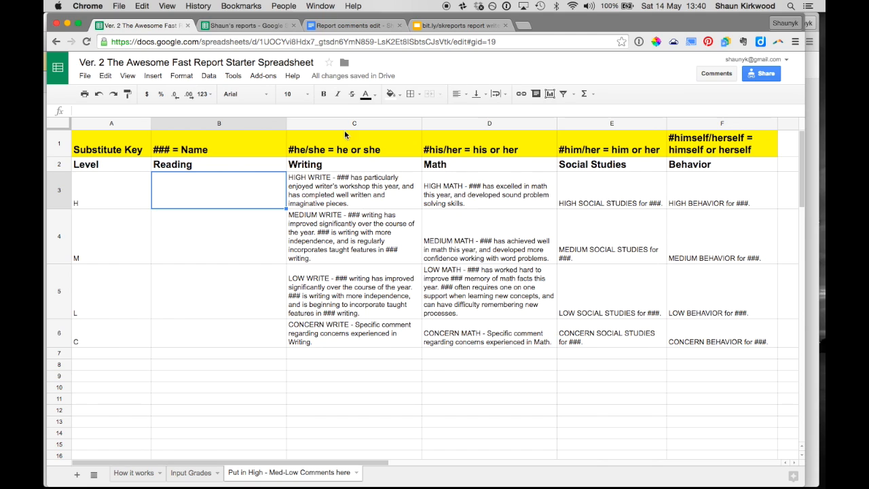
mouse_move(603, 139)
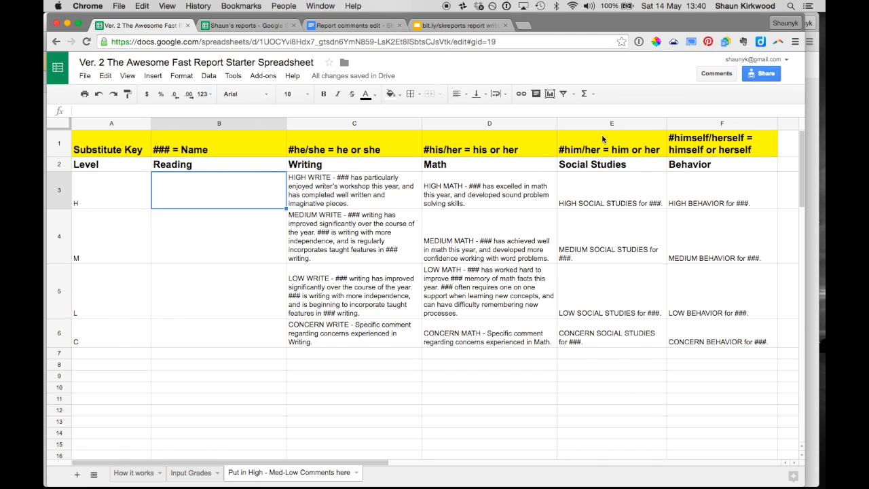
mouse_move(210, 195)
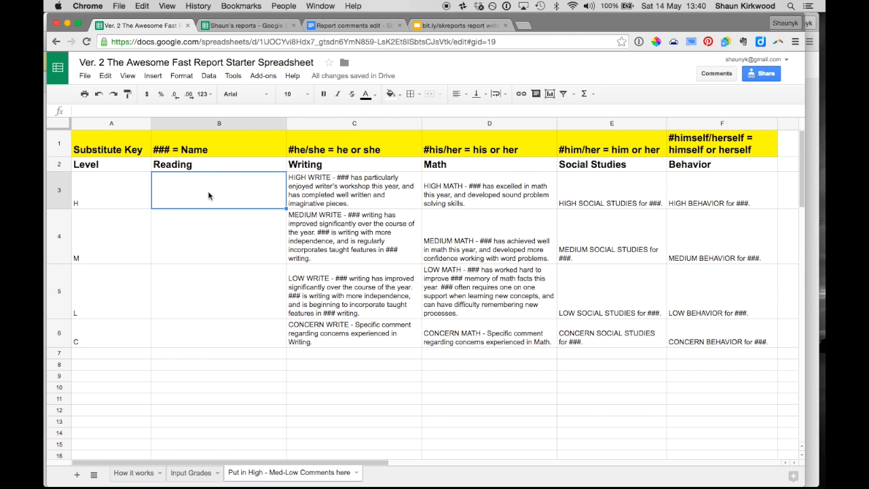
text(### has achieved above grade level and should be very p)
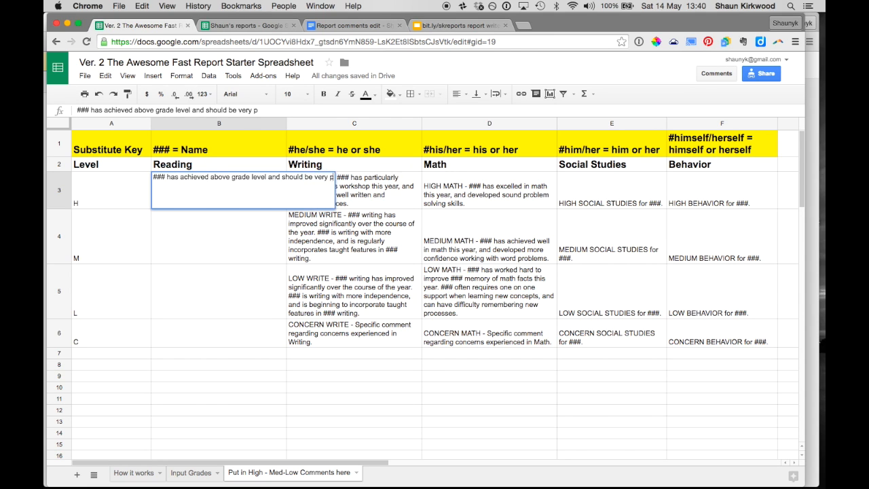
text(roud of)
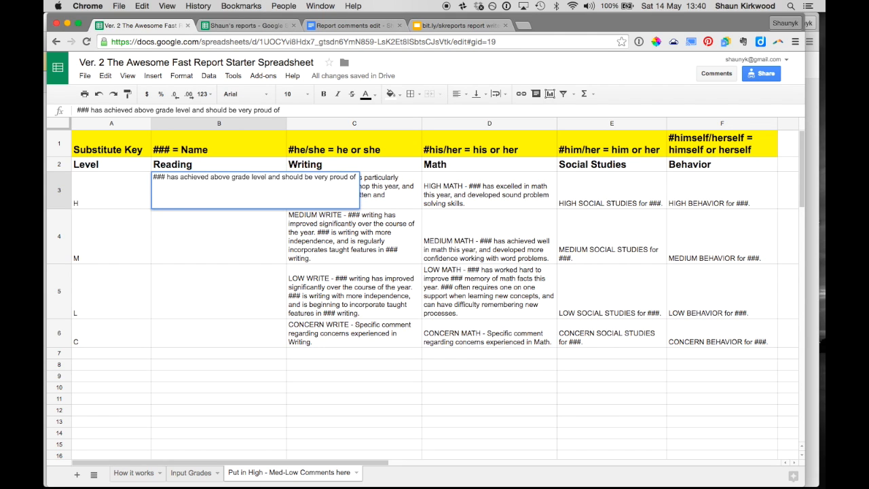
text(#)
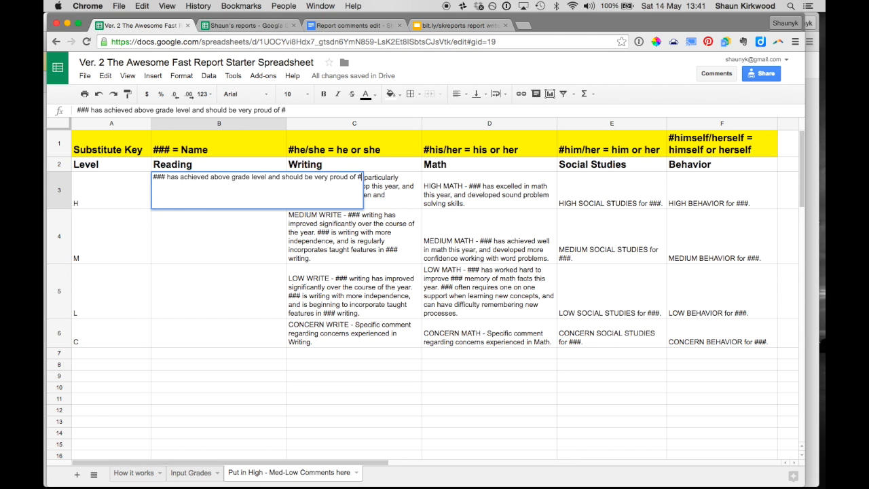
text(his/her achievements.)
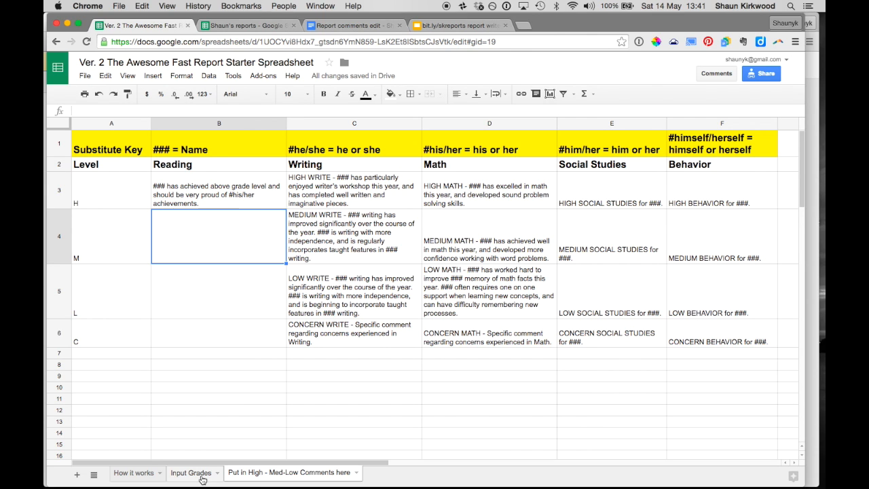
Return to Input Grades to check Roger's generated high Reading comment
click(191, 473)
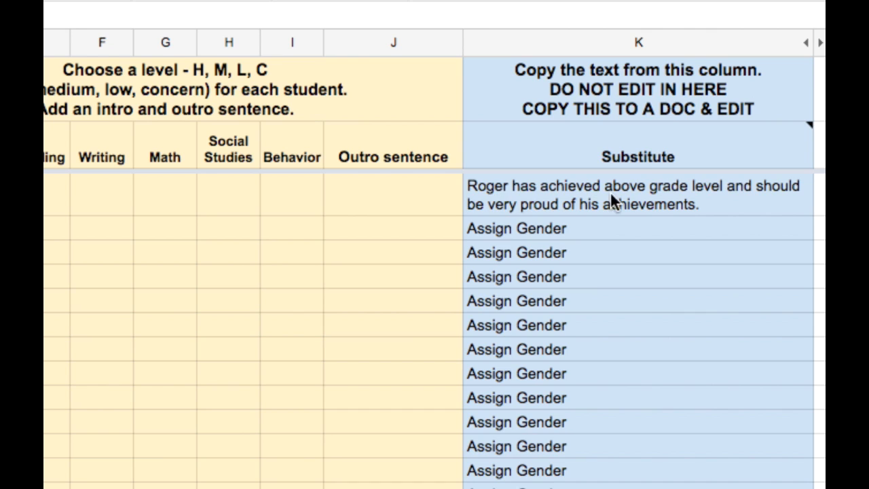
mouse_move(777, 207)
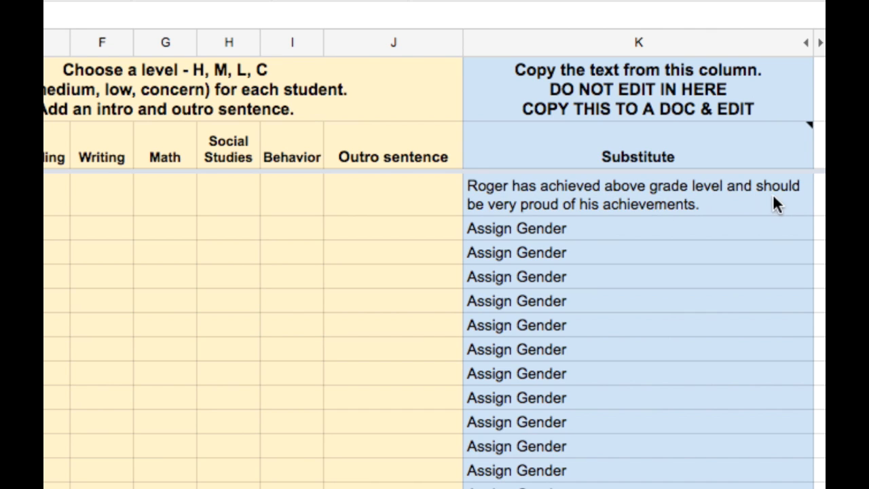
mouse_move(581, 212)
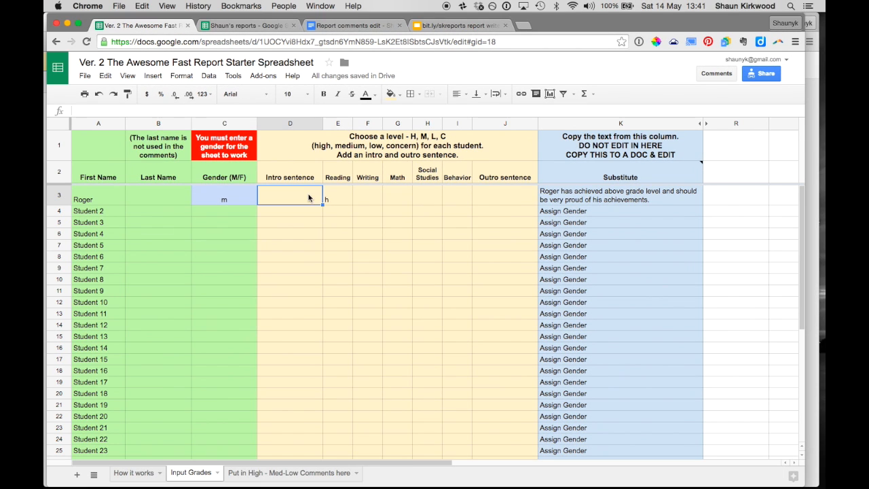
Change Roger's gender to f and check the level comments sheet
click(224, 199)
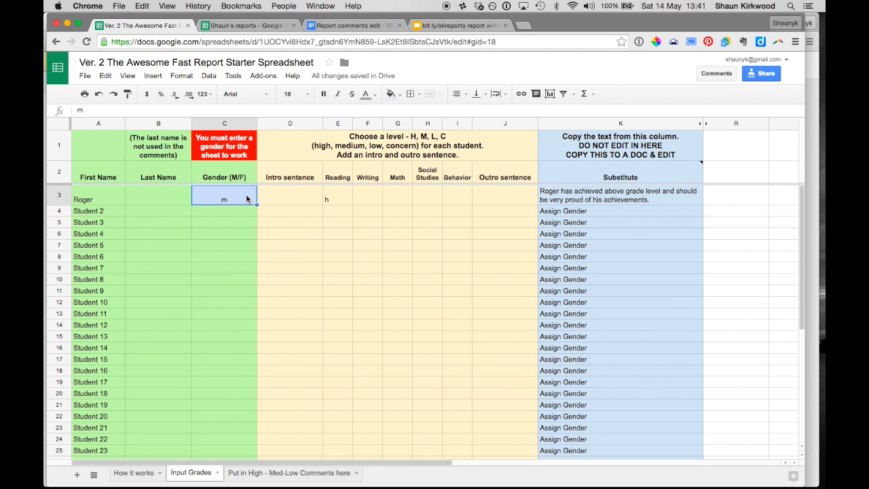
text(f)
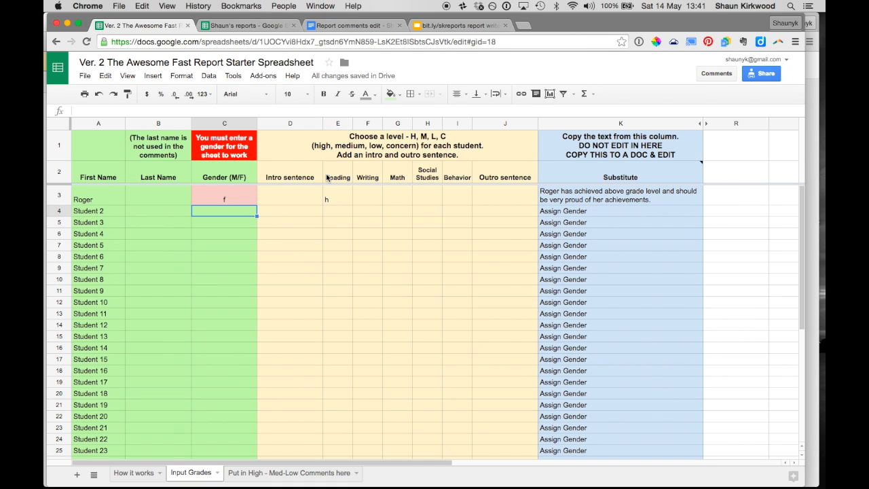
click(290, 195)
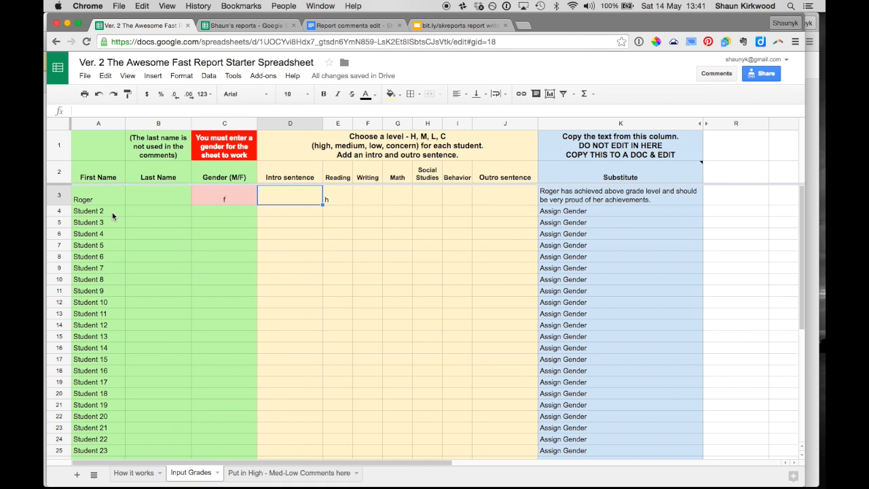
mouse_move(344, 394)
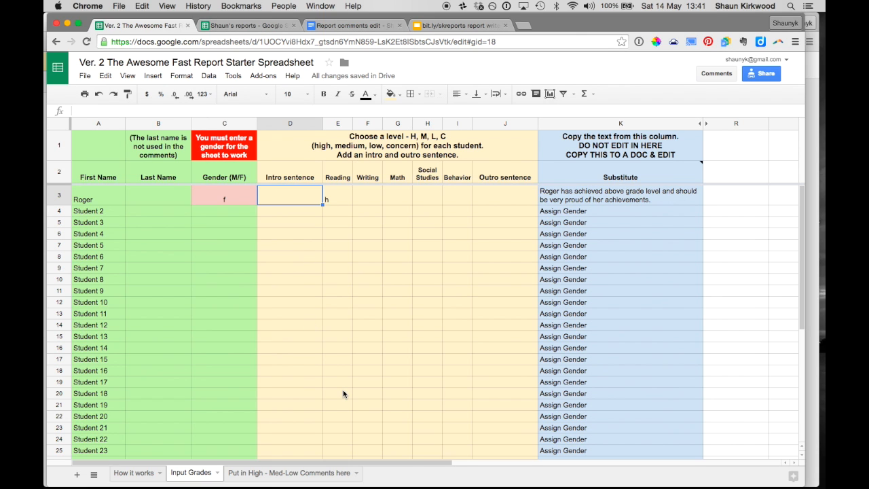
click(288, 473)
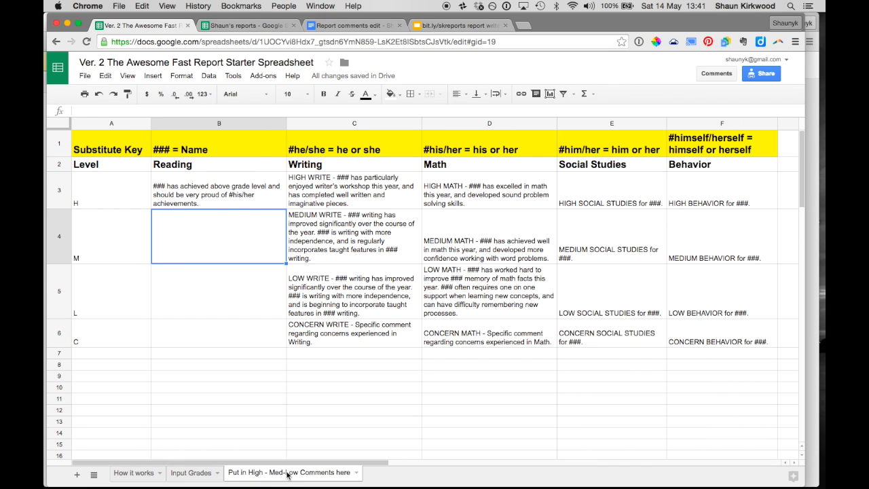
mouse_move(431, 260)
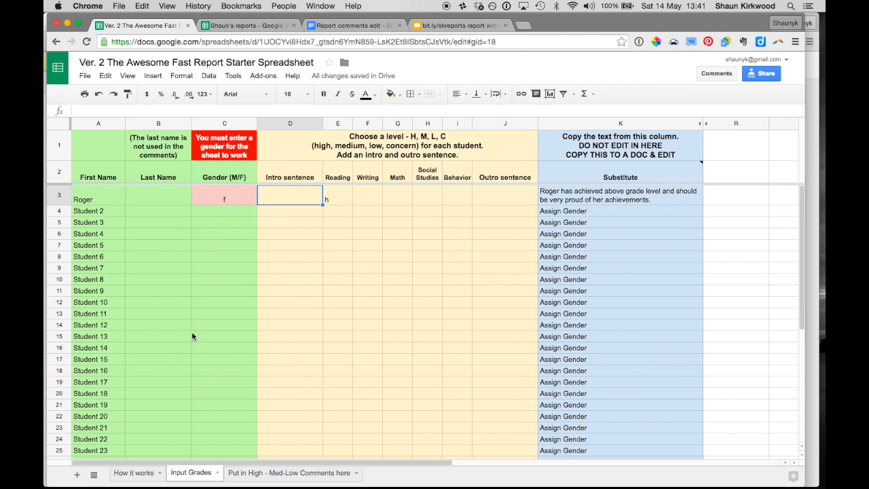
Mark Student 2 as m in the gender column and check Roger's Reading grade
click(224, 199)
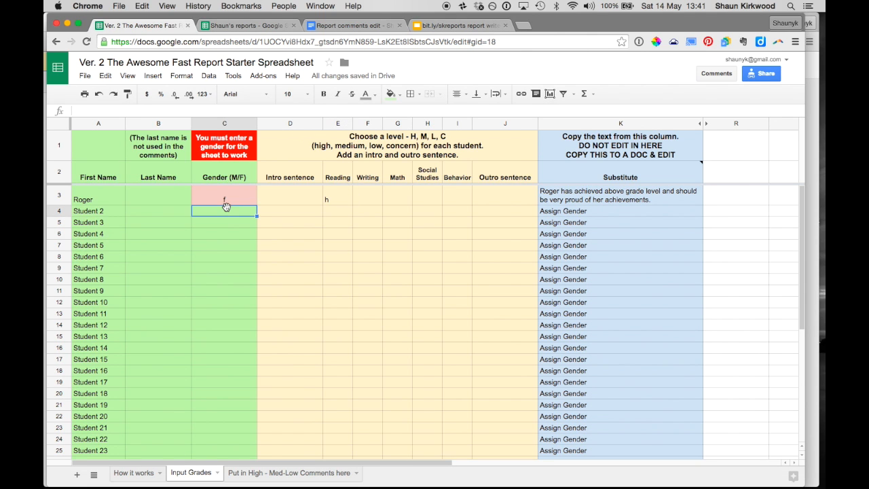
text(m)
click(224, 291)
text(f)
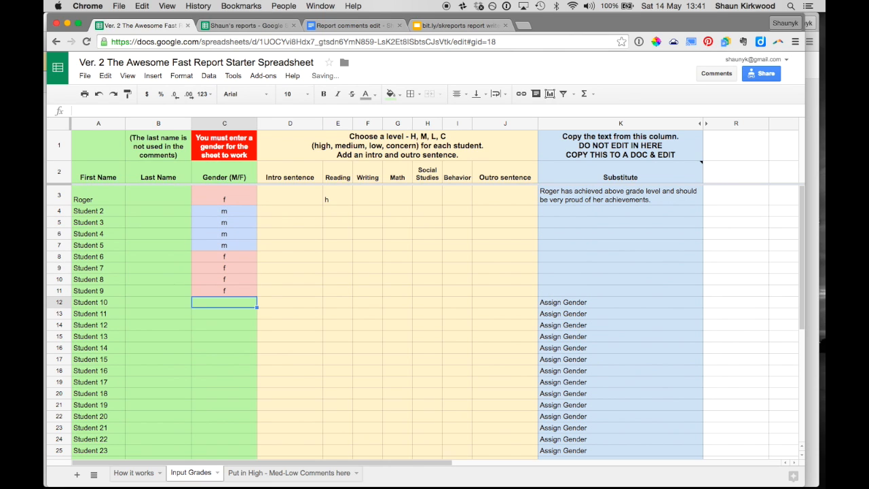
click(337, 195)
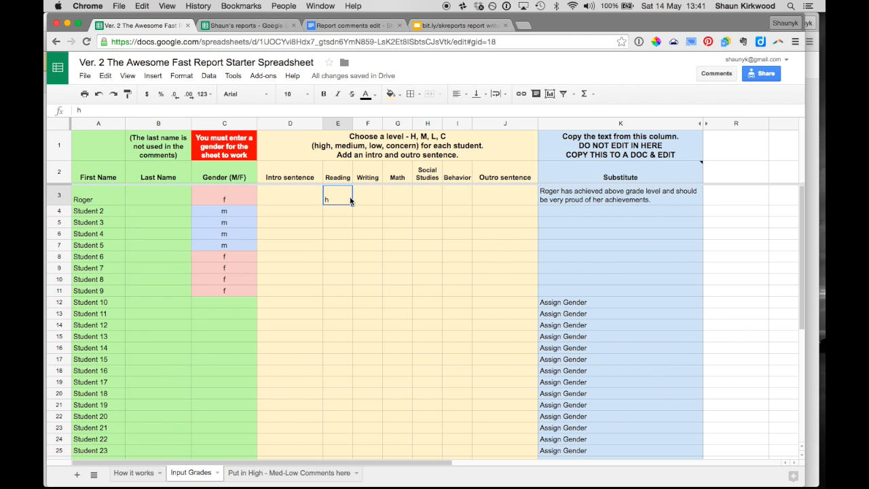
mouse_move(401, 174)
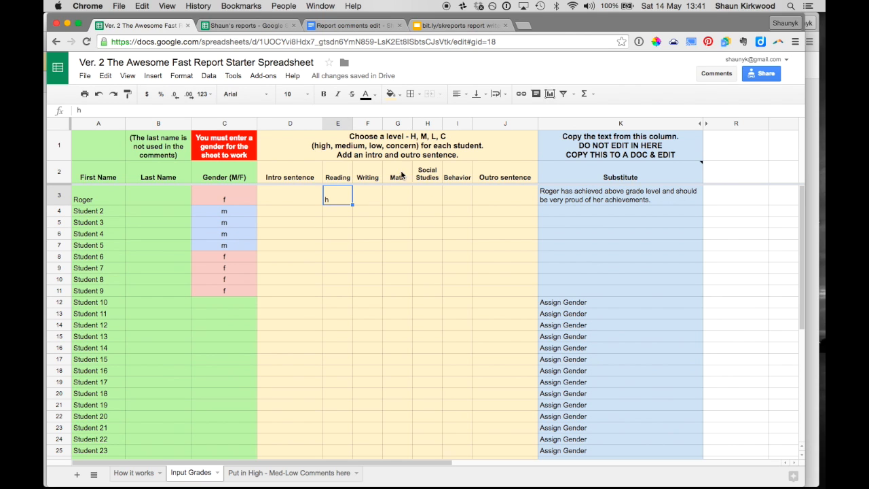
mouse_move(448, 227)
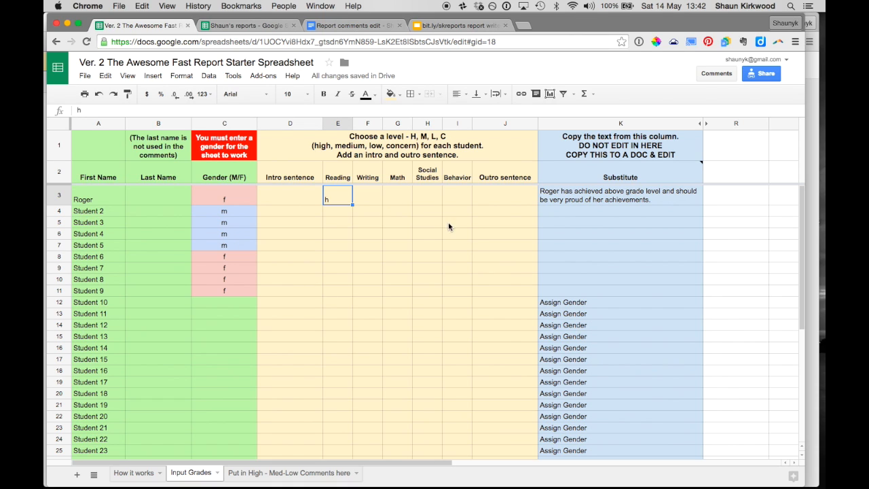
mouse_move(373, 87)
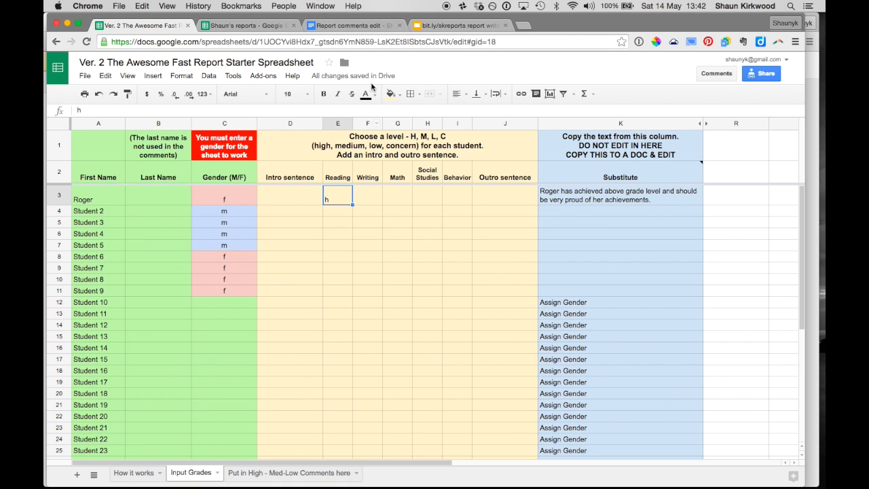
mouse_move(446, 191)
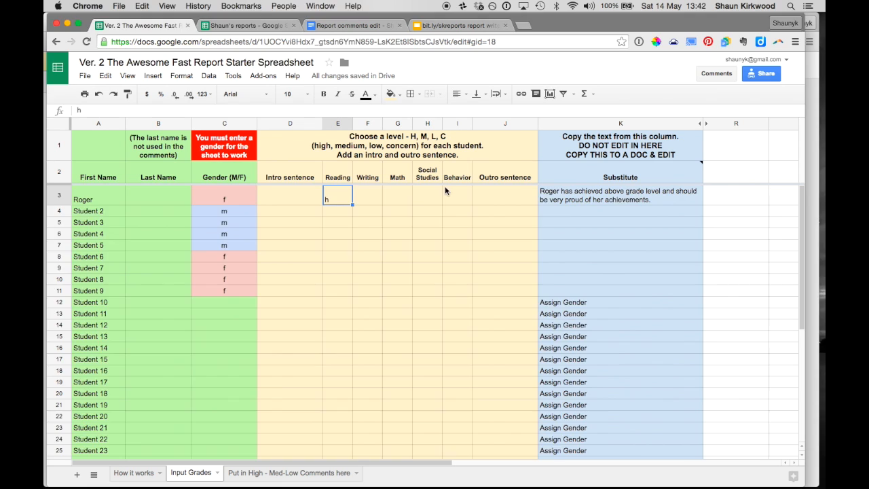
click(292, 473)
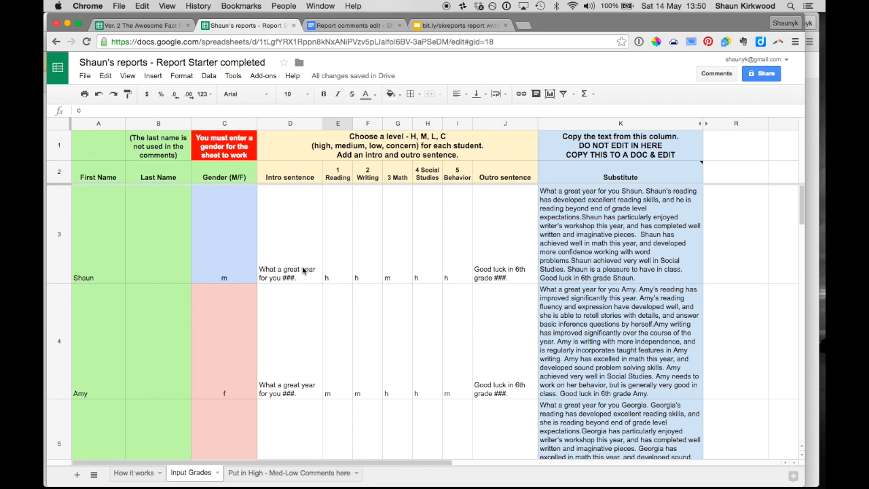
mouse_move(411, 369)
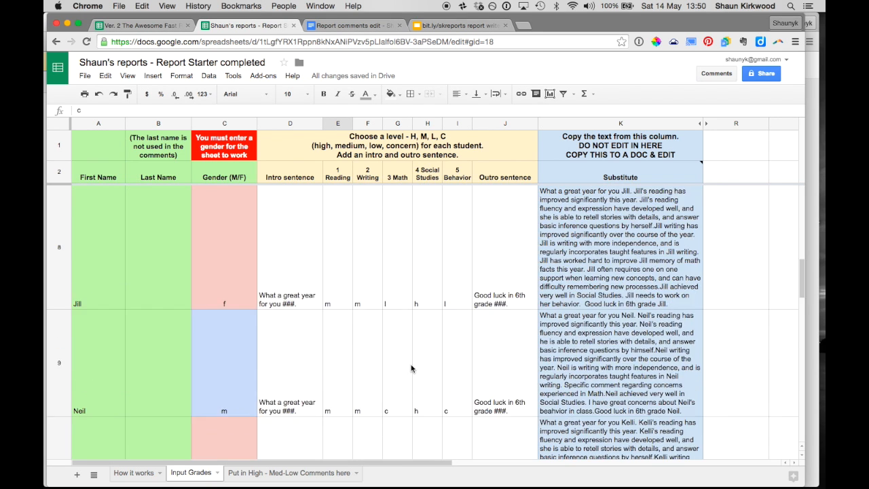
Scroll through the completed report's Input Grades sheet to review the generated comments
scroll(down, 3)
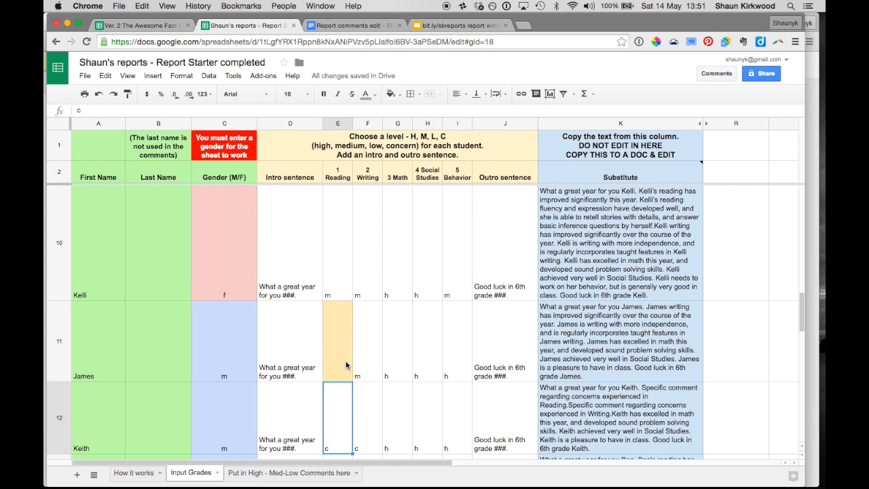
mouse_move(329, 372)
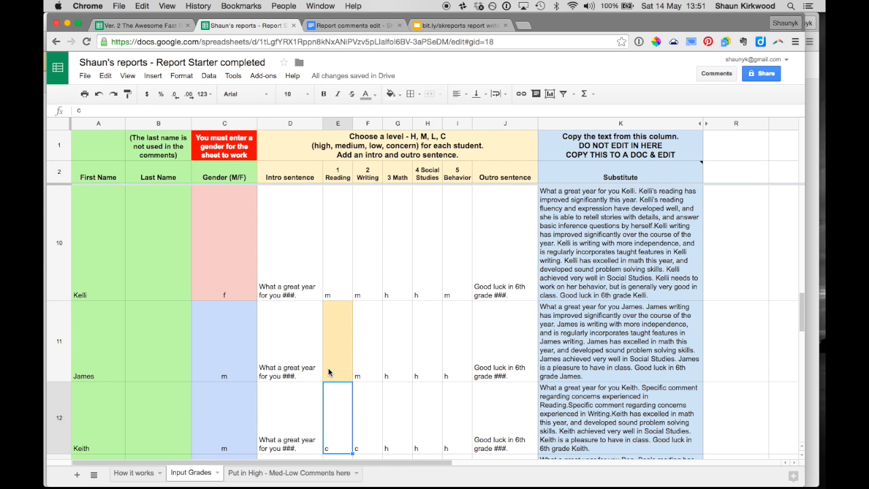
click(337, 339)
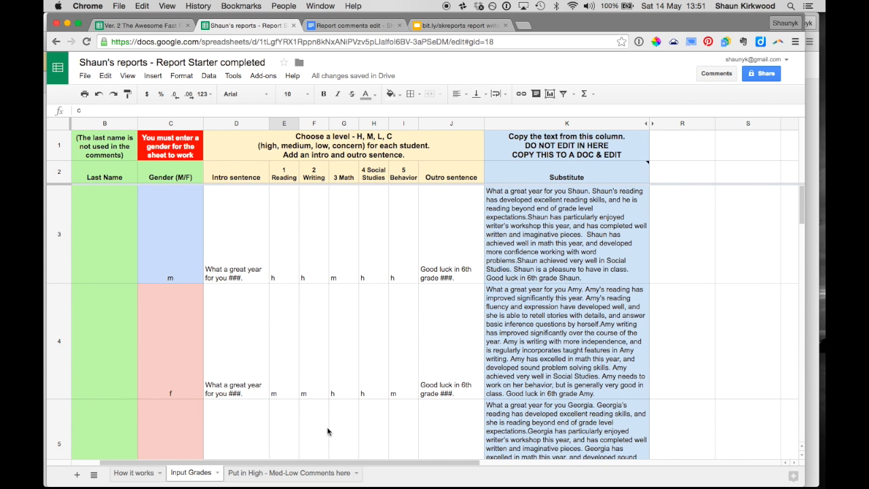
mouse_move(301, 415)
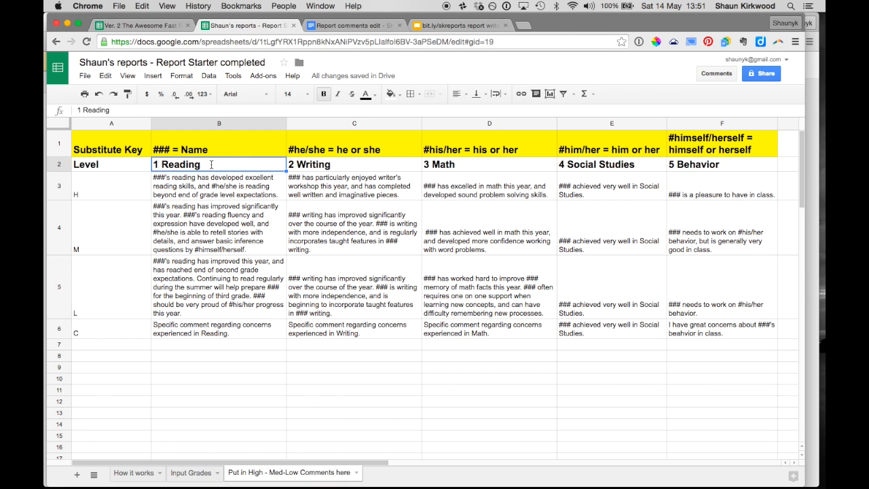
text(Com)
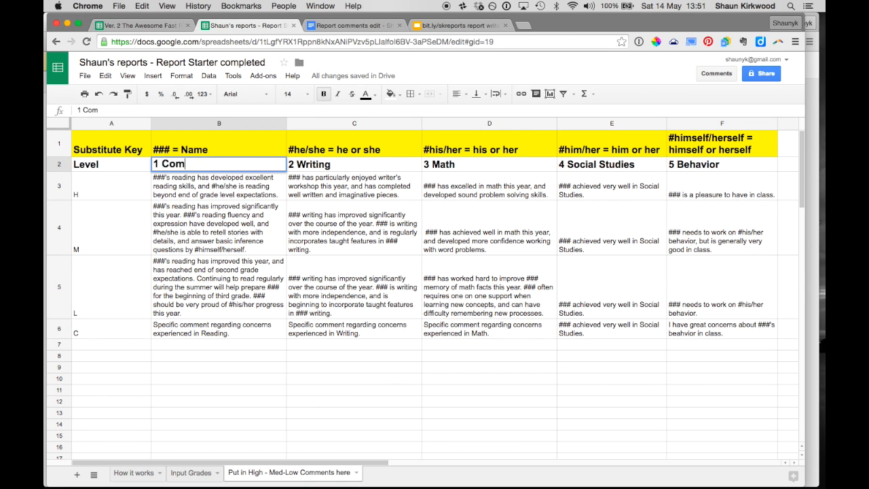
text(pos)
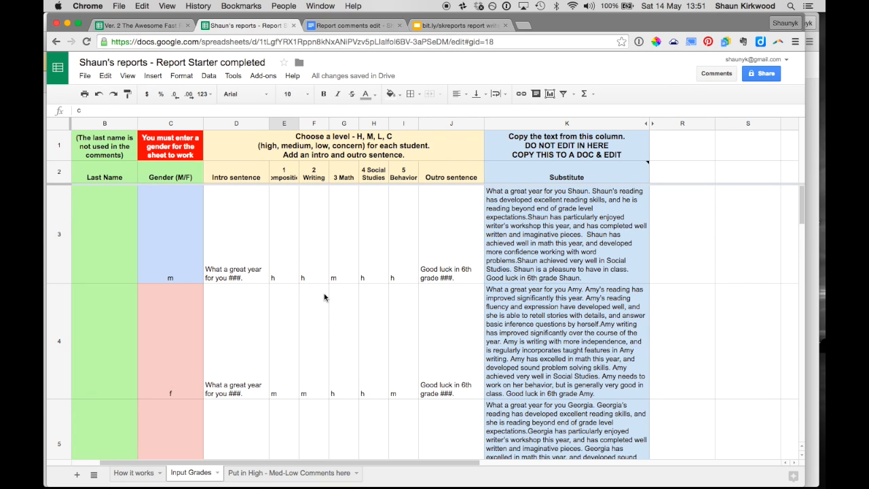
mouse_move(284, 168)
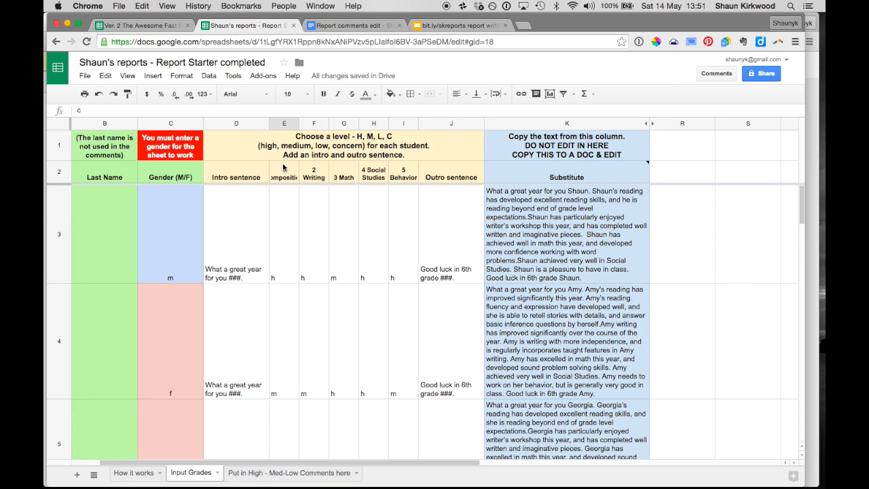
mouse_move(297, 172)
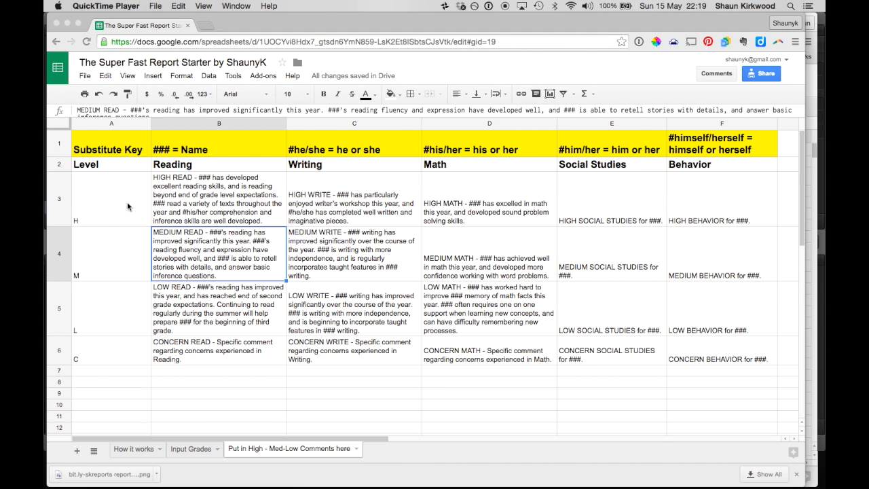
mouse_move(153, 329)
text(1)
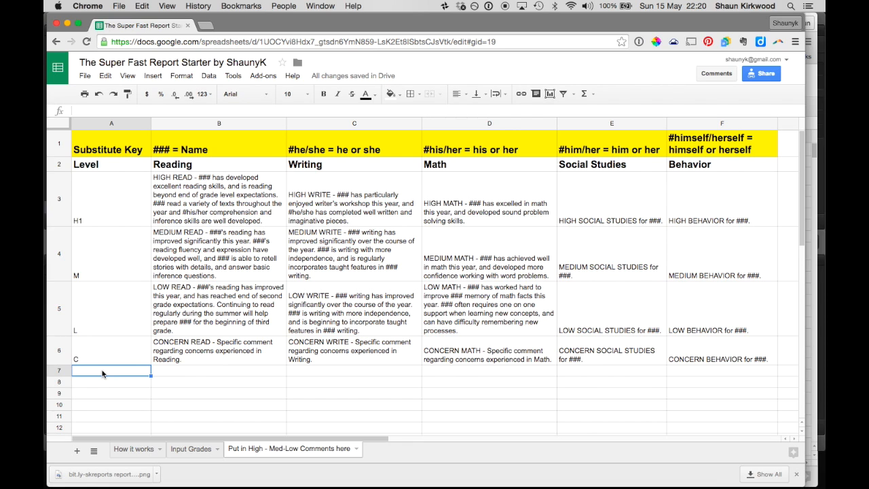
Add level H2 with a copied HIGH READ 2 reading comment, then return to Input Grades
text(H2)
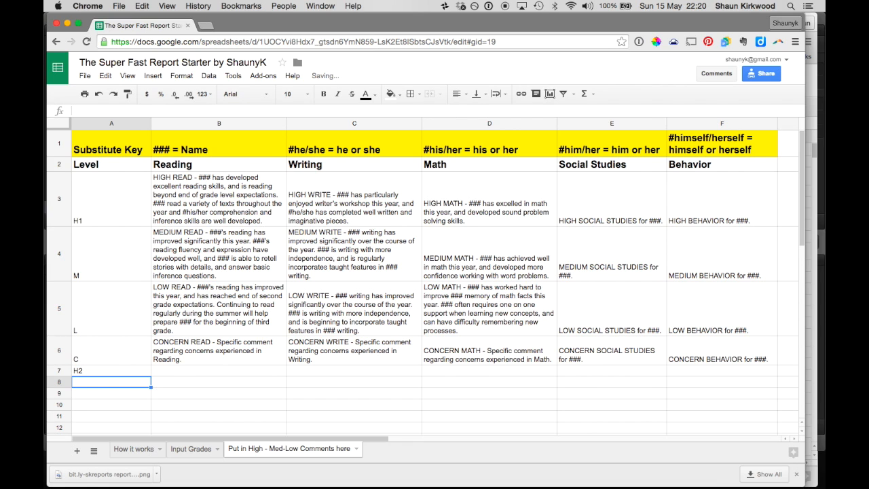
click(219, 199)
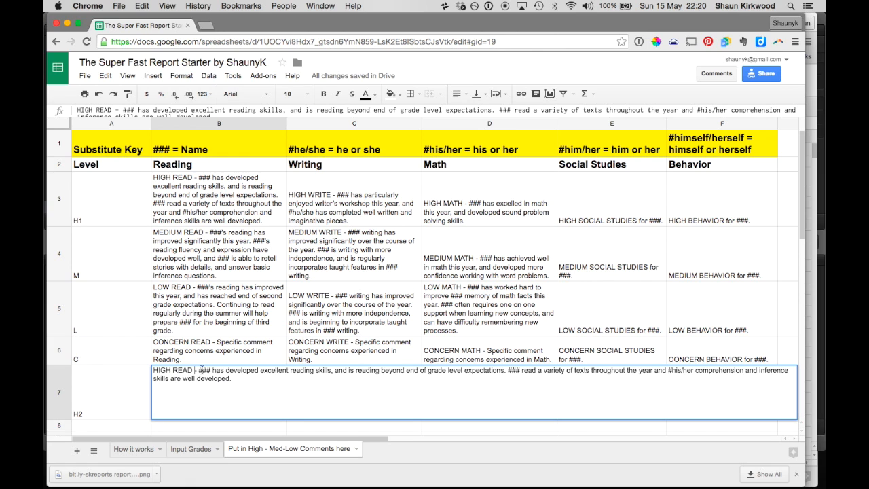
text(2)
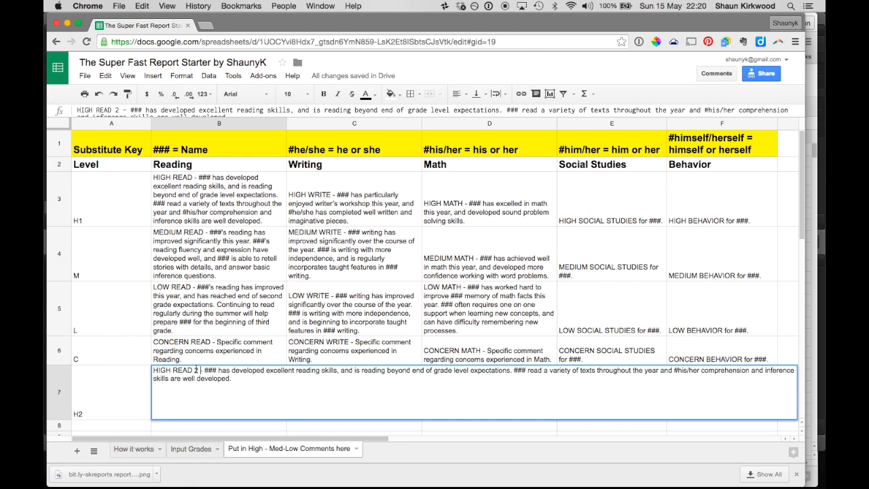
key(Return)
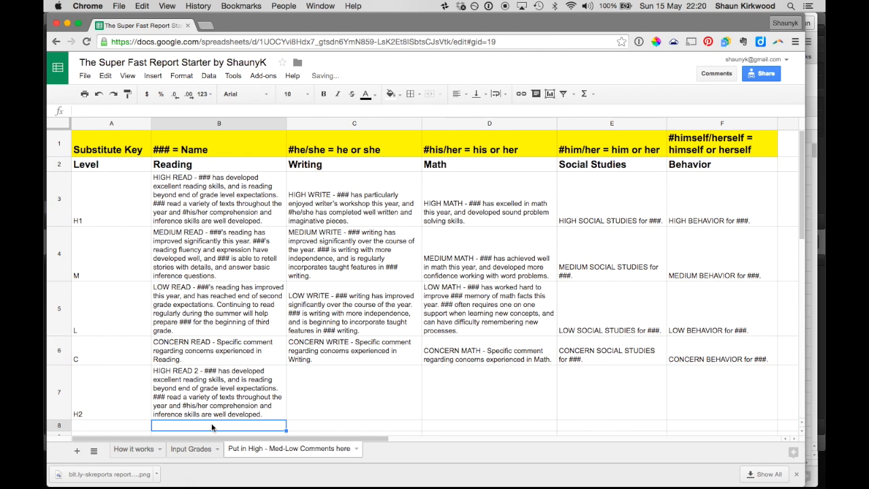
click(190, 449)
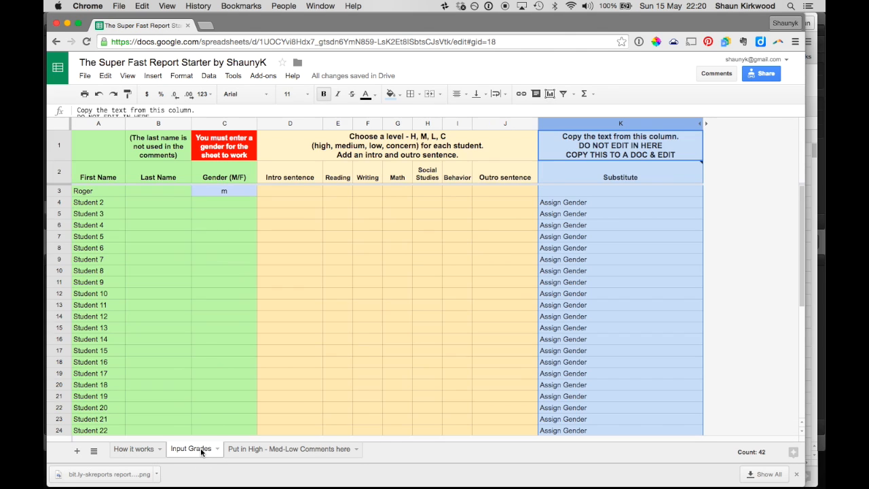
Set Roger's Reading level to h1, then h2, and return to the comments sheet
click(338, 190)
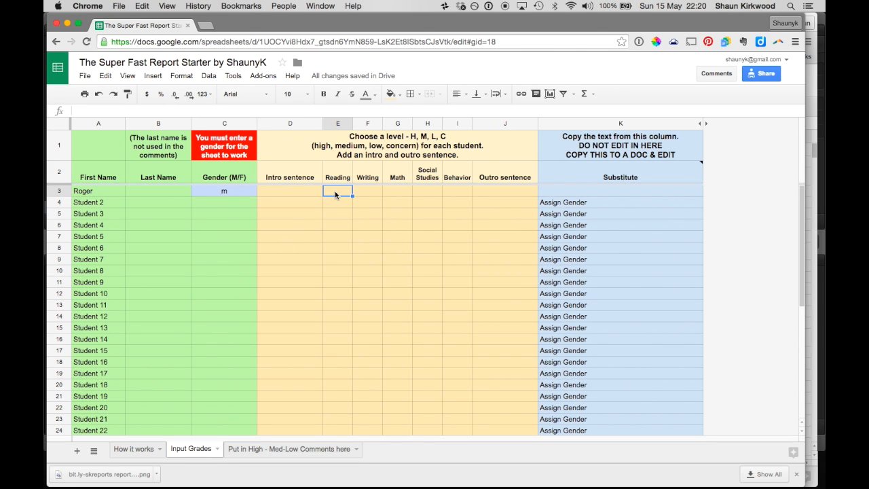
text(h1)
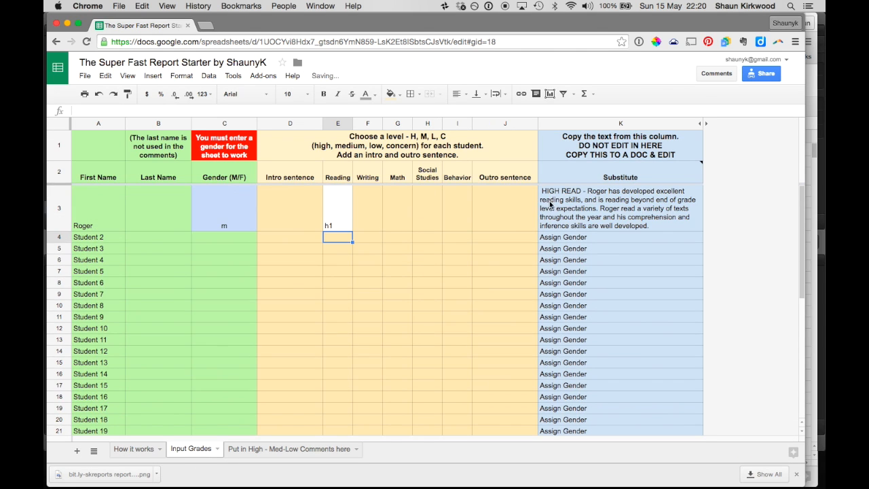
mouse_move(336, 217)
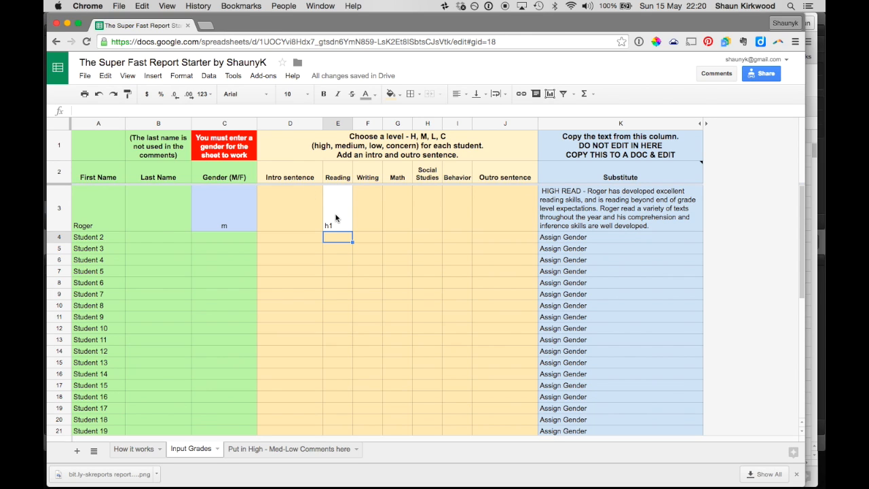
text(h2)
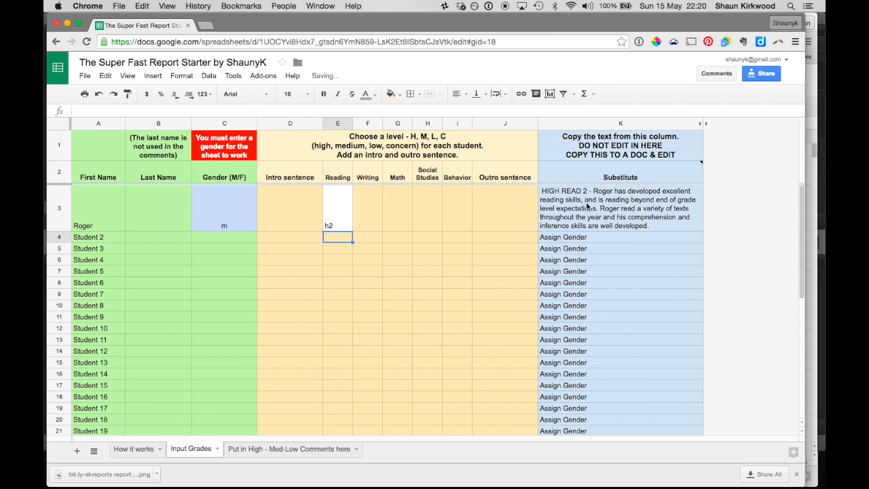
click(288, 449)
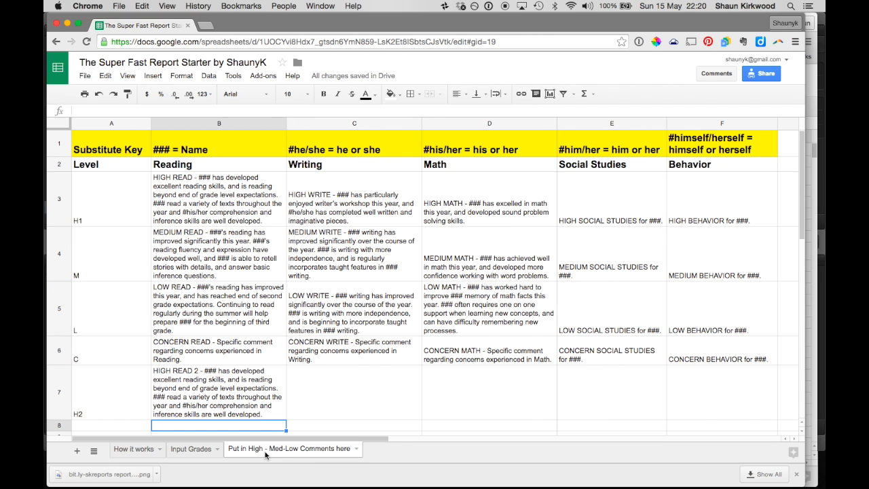
mouse_move(119, 345)
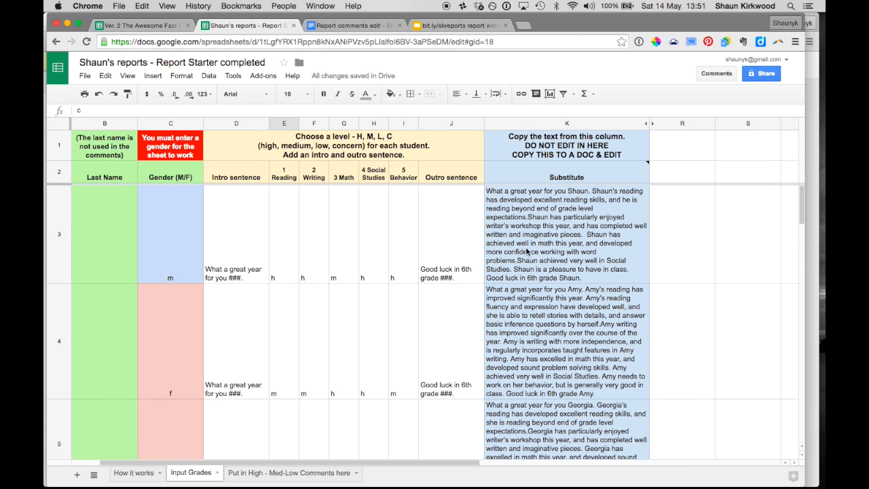
mouse_move(365, 339)
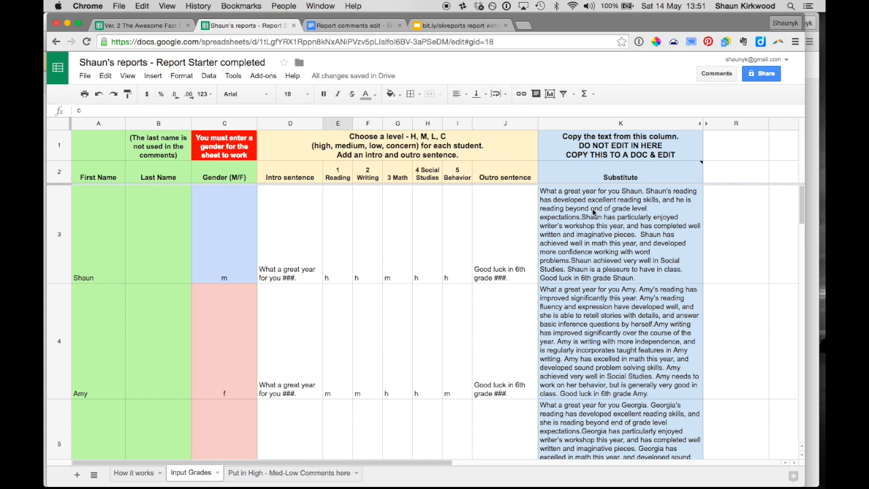
mouse_move(614, 263)
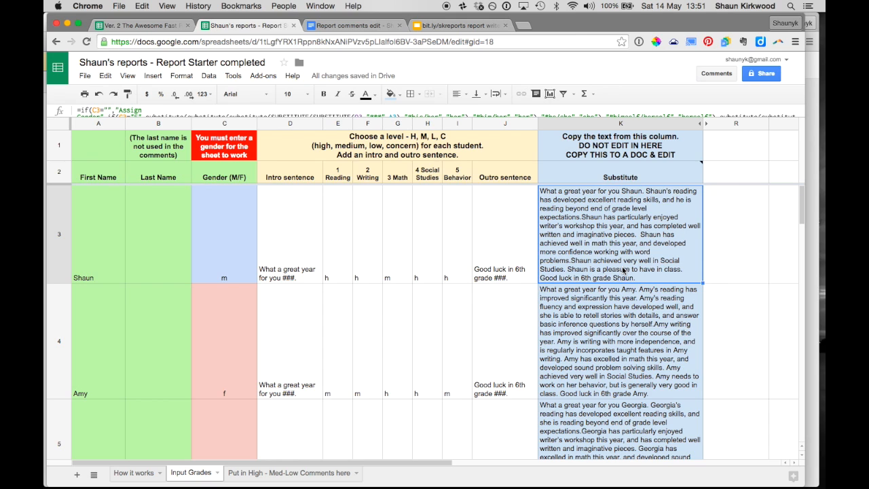
mouse_move(611, 137)
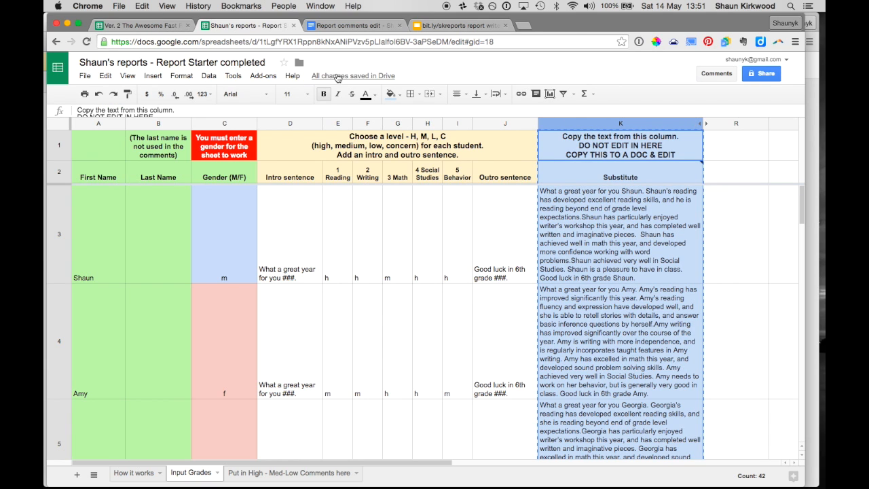
mouse_move(353, 20)
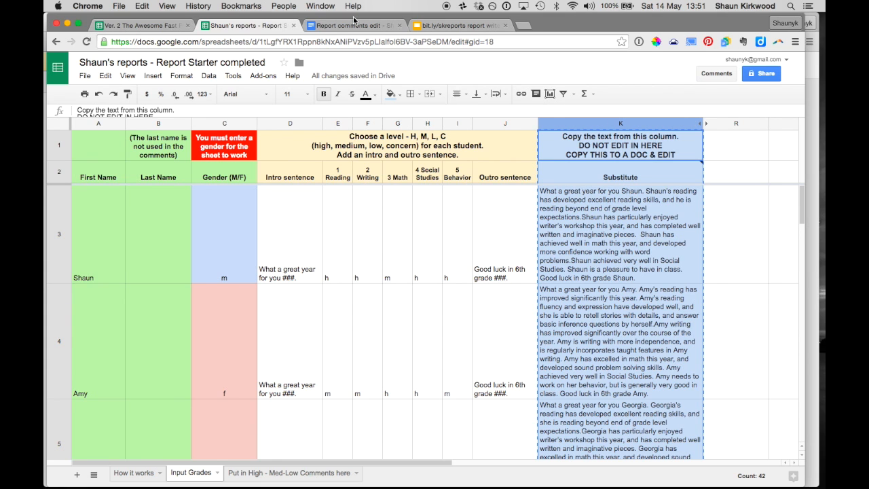
Switch to the Report comments document with the Substitute comments copied
click(353, 25)
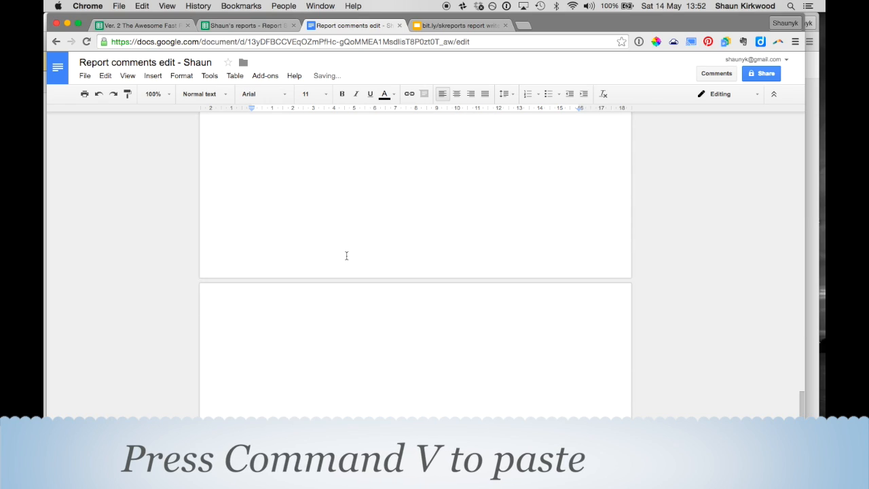
key(cmd+v)
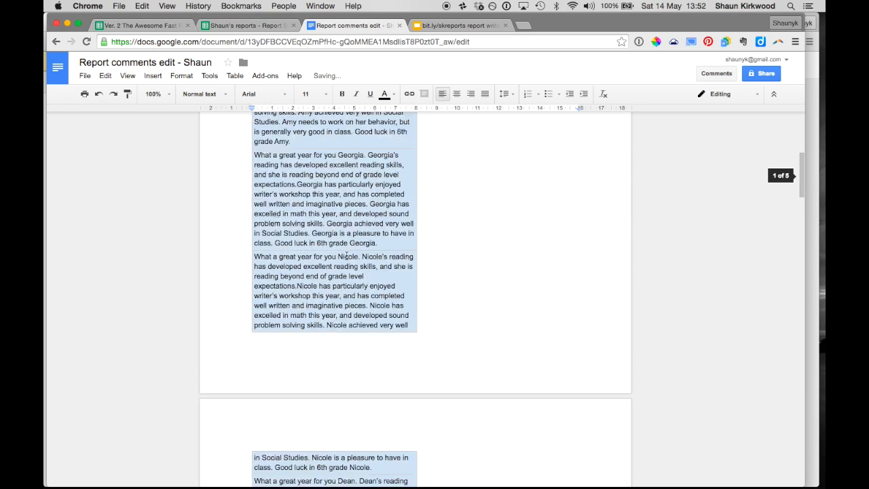
scroll(up, 3)
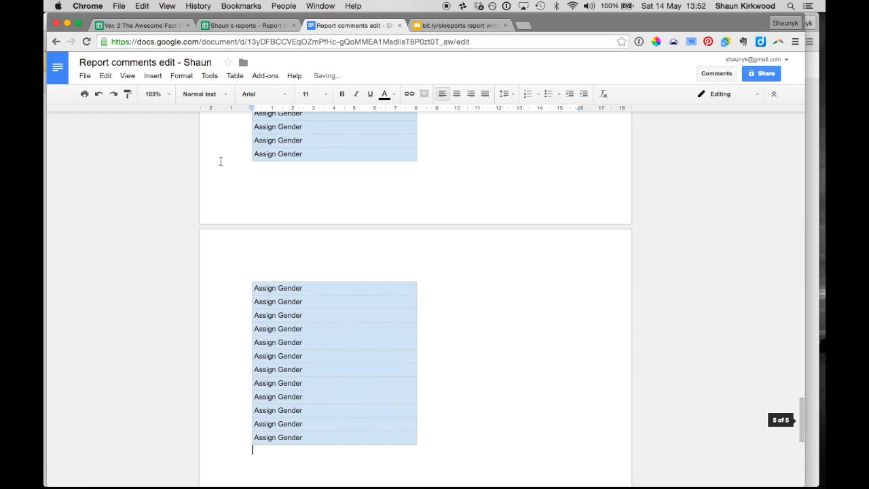
click(105, 75)
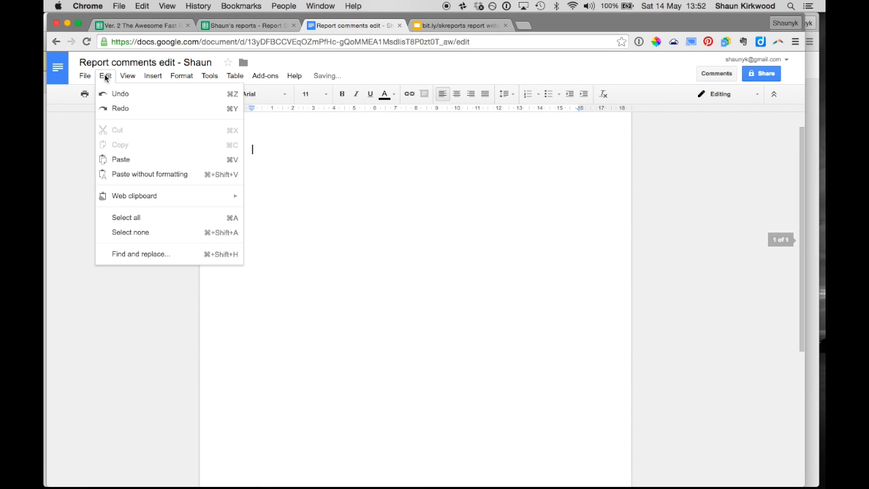
Paste the student comments into the document without formatting, then return to the spreadsheet
click(171, 181)
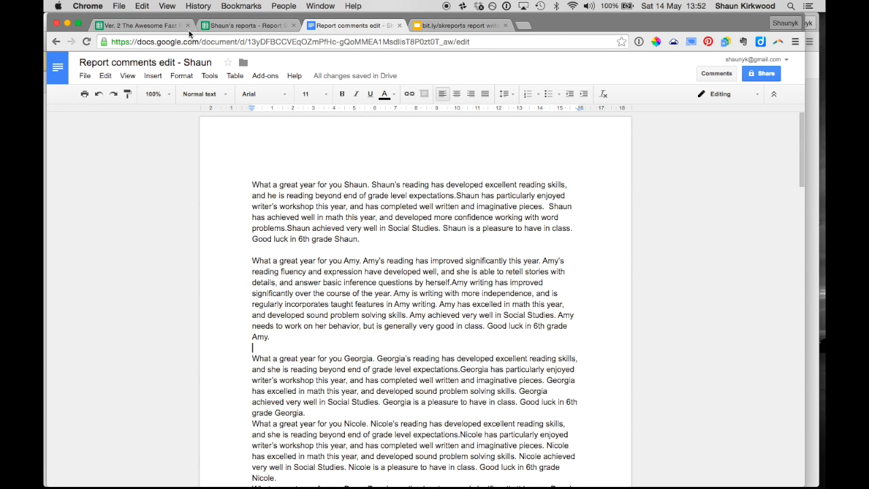
click(248, 25)
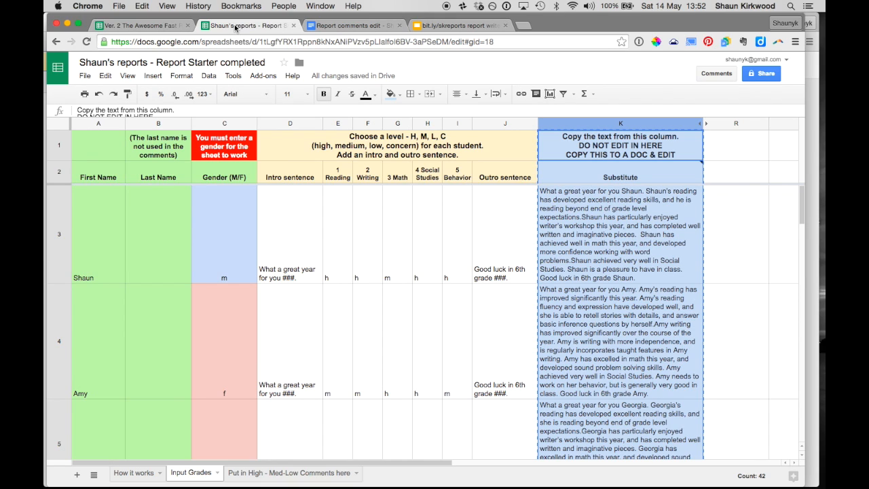